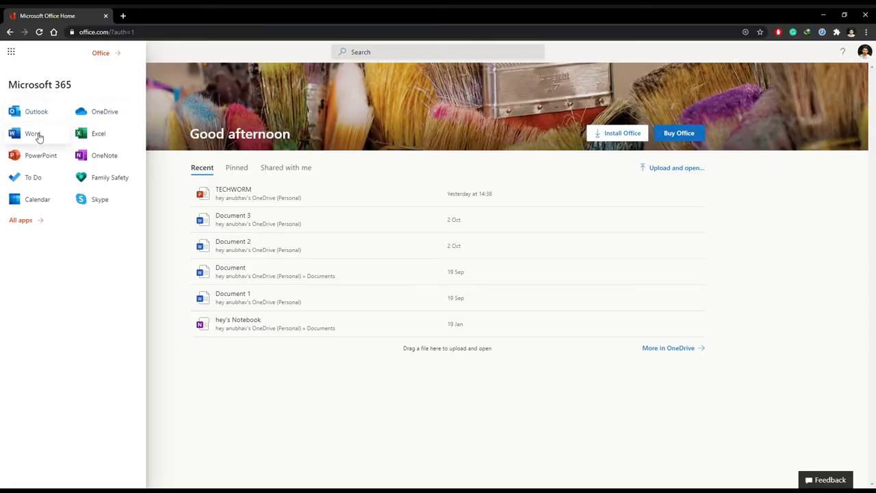
mouse_move(47, 180)
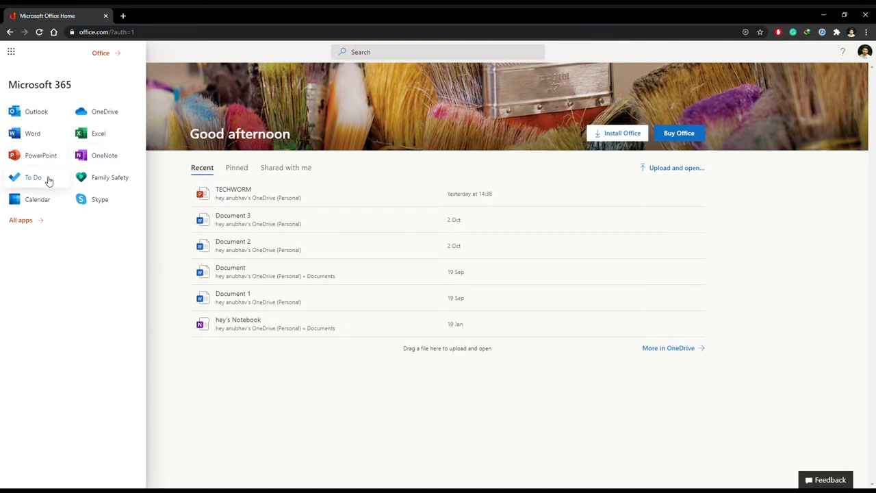
mouse_move(101, 139)
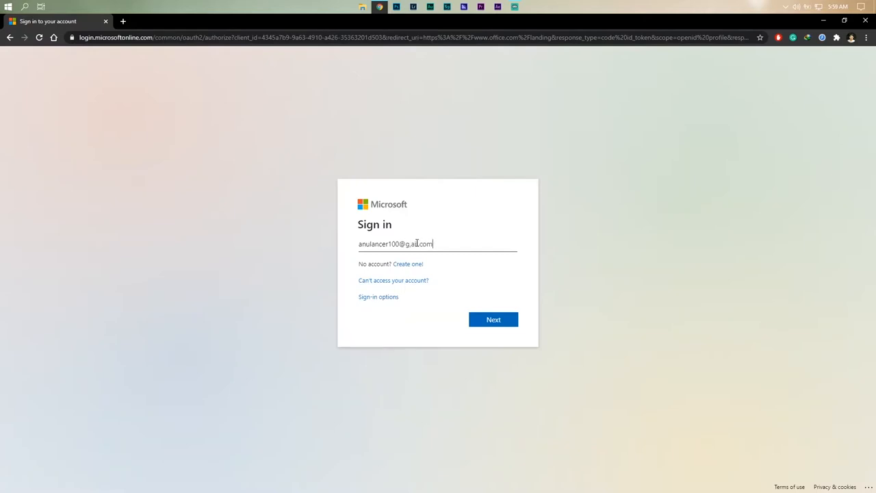
- Sign in with the Microsoft account, choose to stay signed in, and launch PowerPoint Online
click(493, 318)
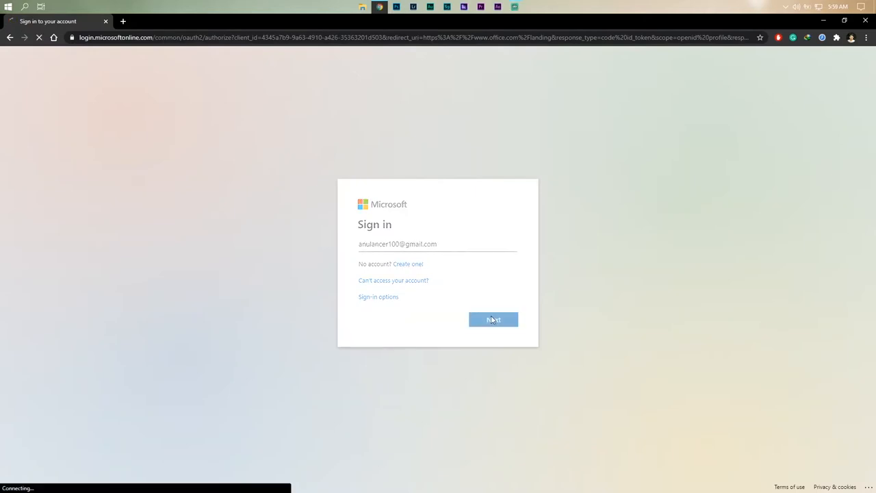
click(493, 319)
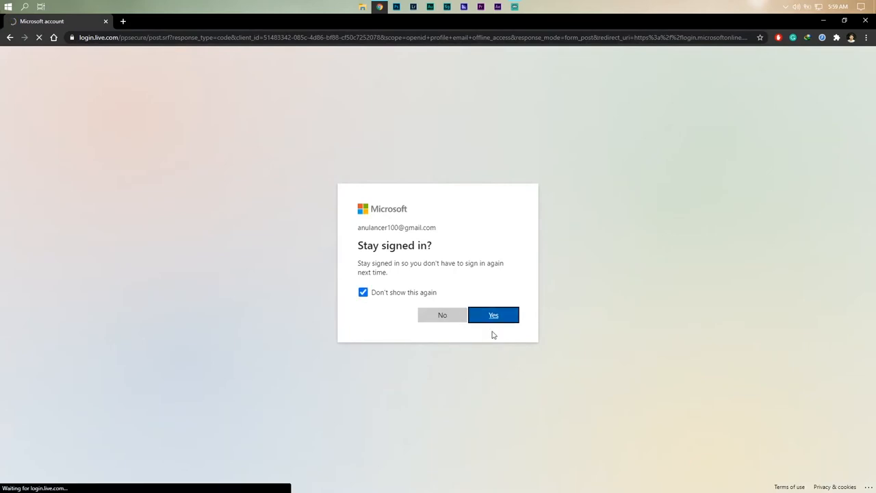
click(492, 315)
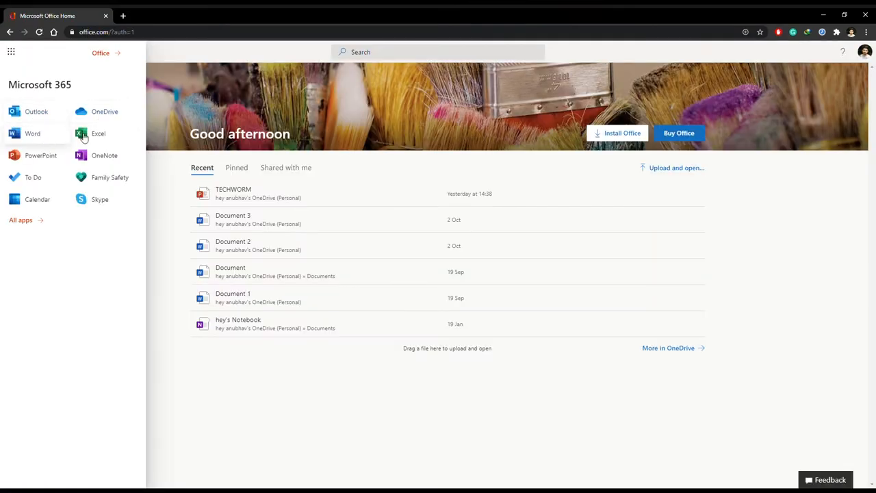
mouse_move(107, 181)
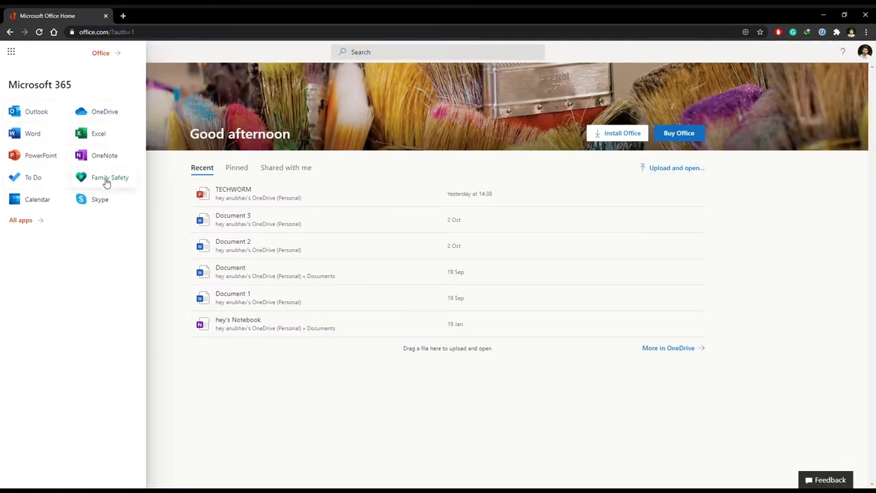
mouse_move(102, 140)
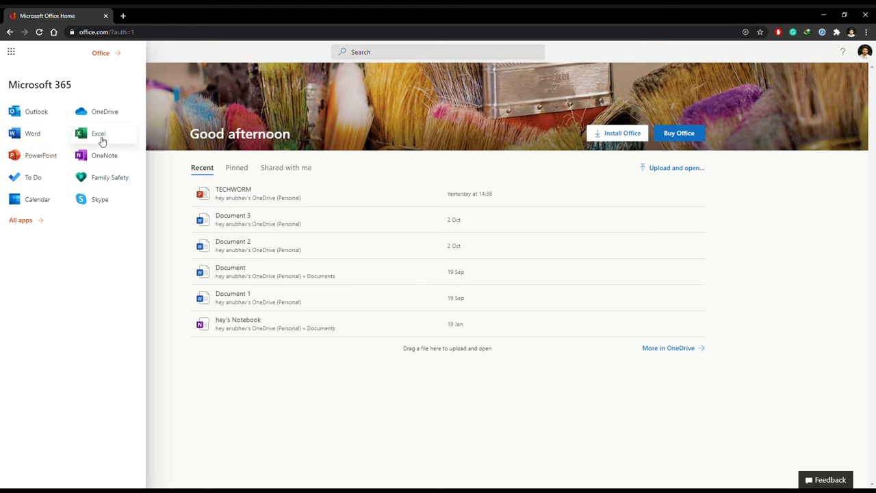
click(41, 156)
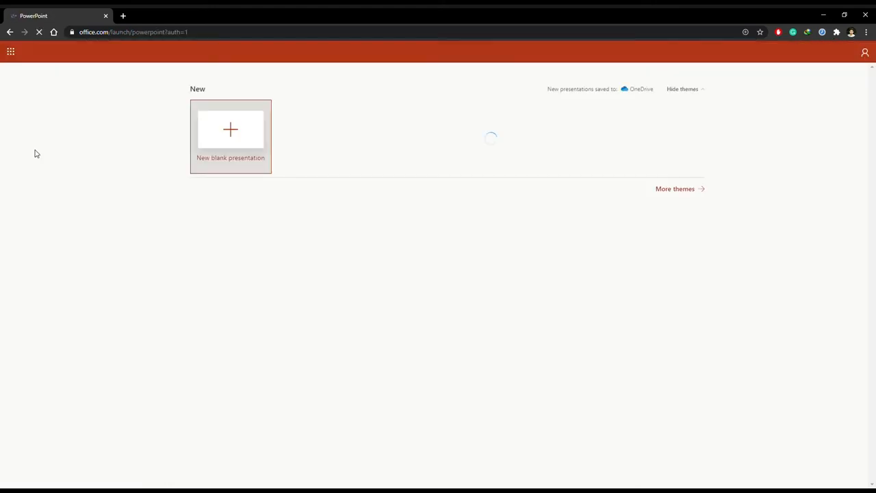
- Download a copy of the TECHWORM presentation to the computer via File > Download As
click(230, 130)
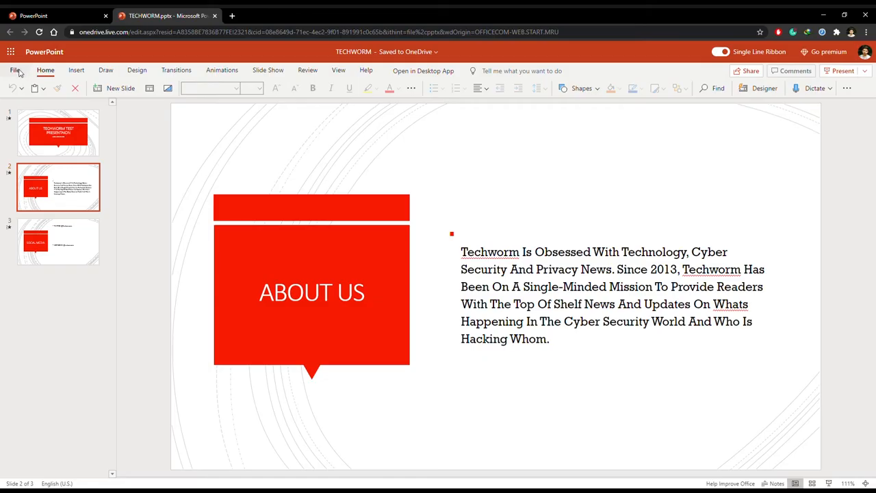
click(13, 70)
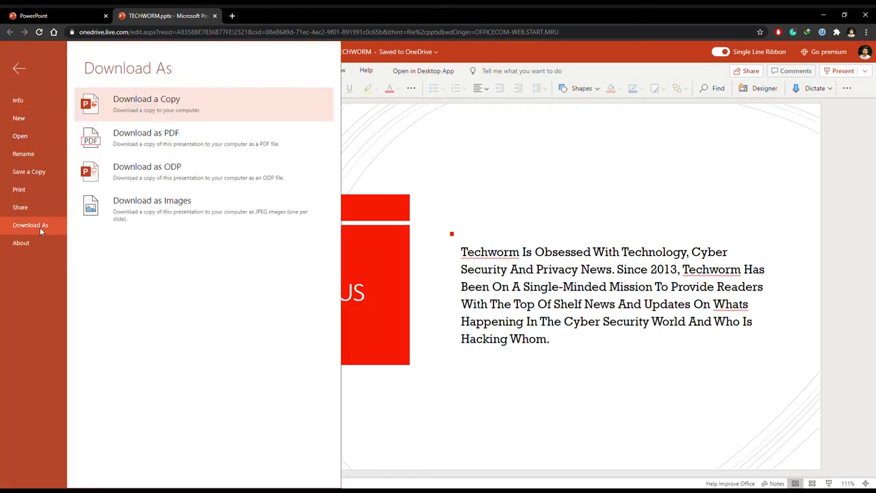
click(145, 104)
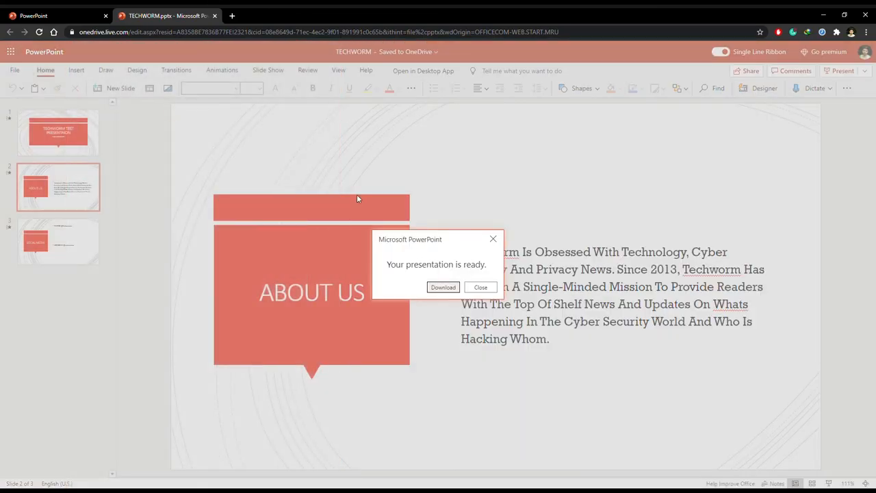
click(479, 287)
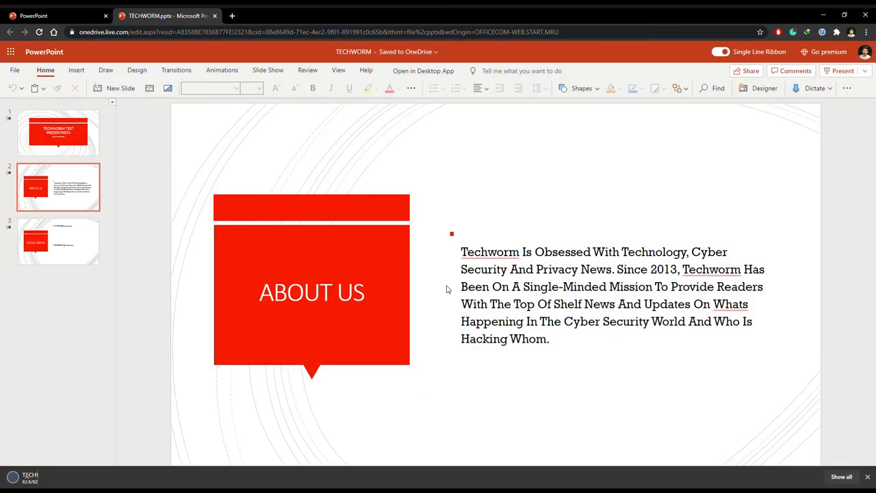